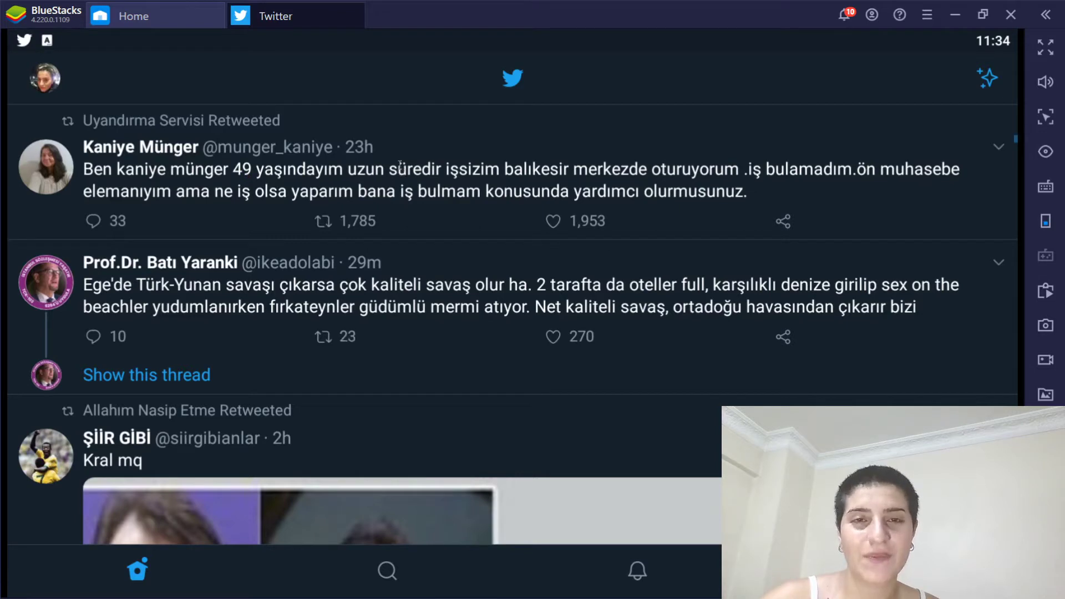
# Navigate from the account side menu through Settings and privacy and Privacy and safety to Direct Messages
pyautogui.click(554, 336)
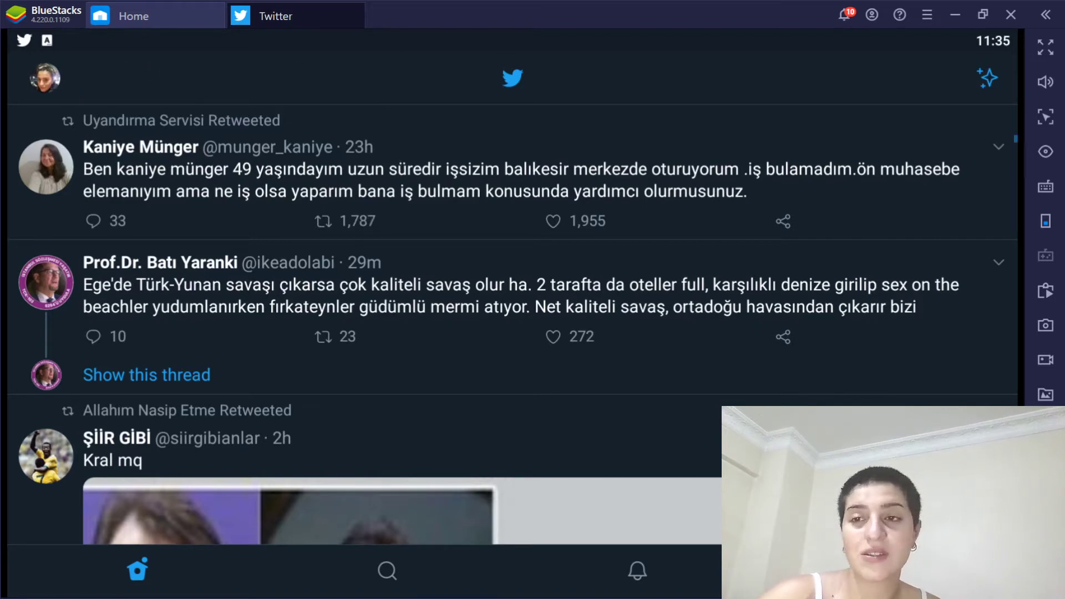
pyautogui.moveTo(167, 205)
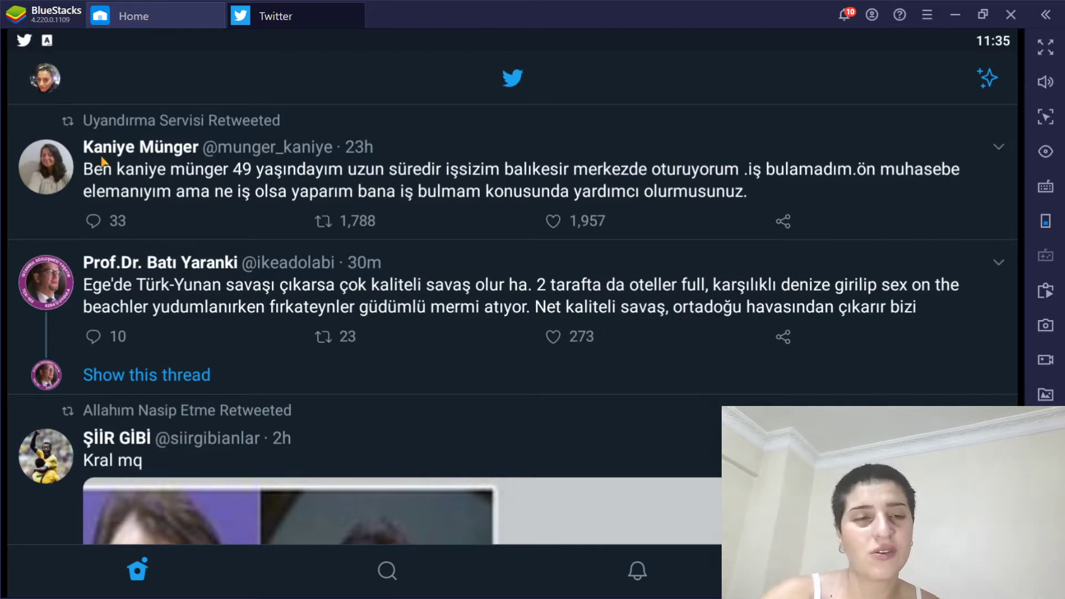
pyautogui.moveTo(17, 115)
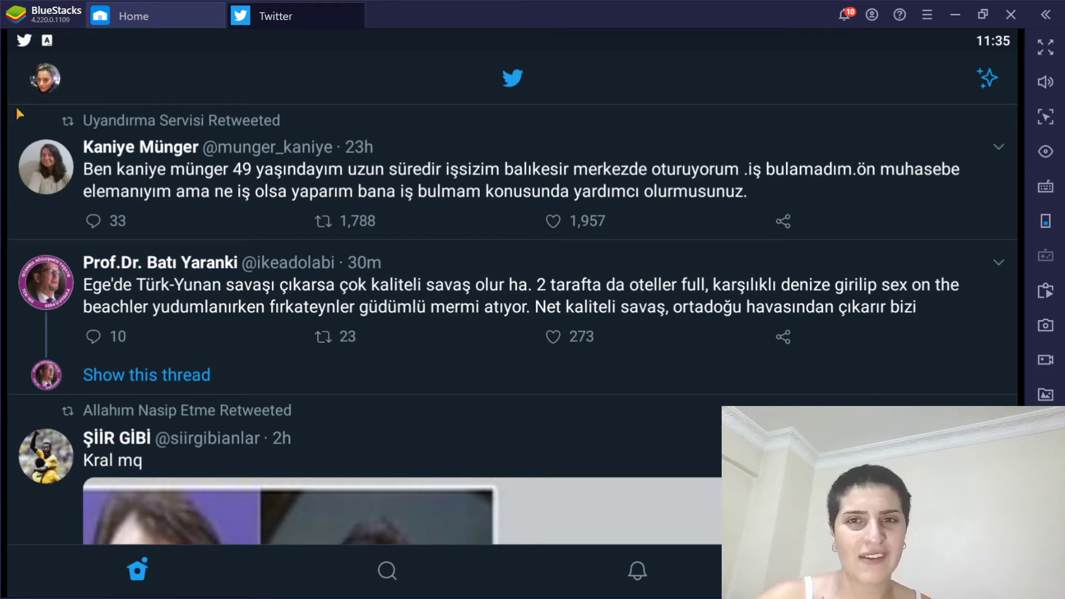
pyautogui.moveTo(294, 156)
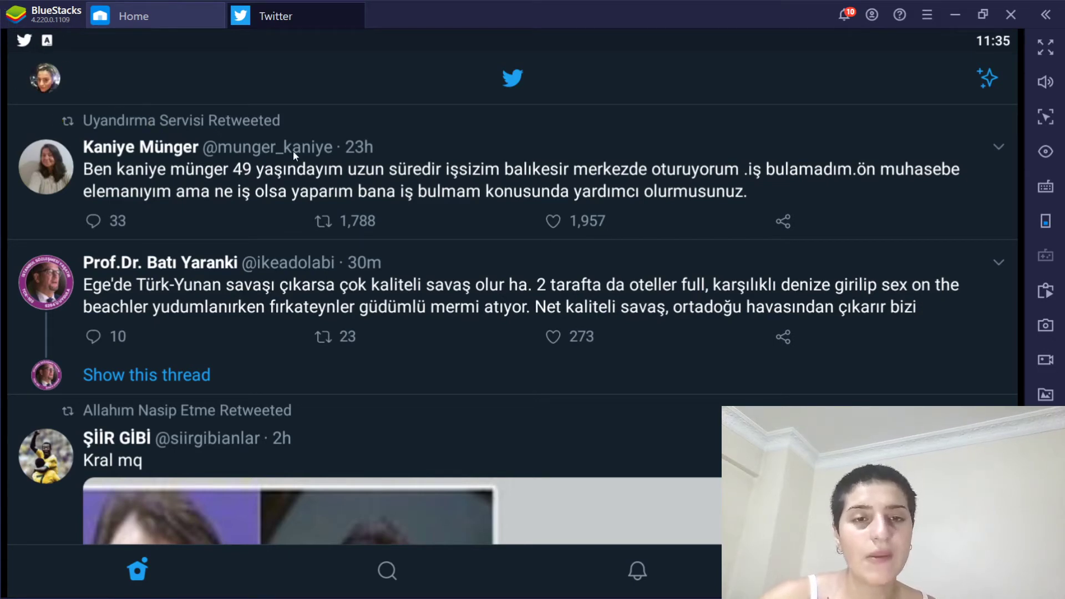
pyautogui.moveTo(360, 159)
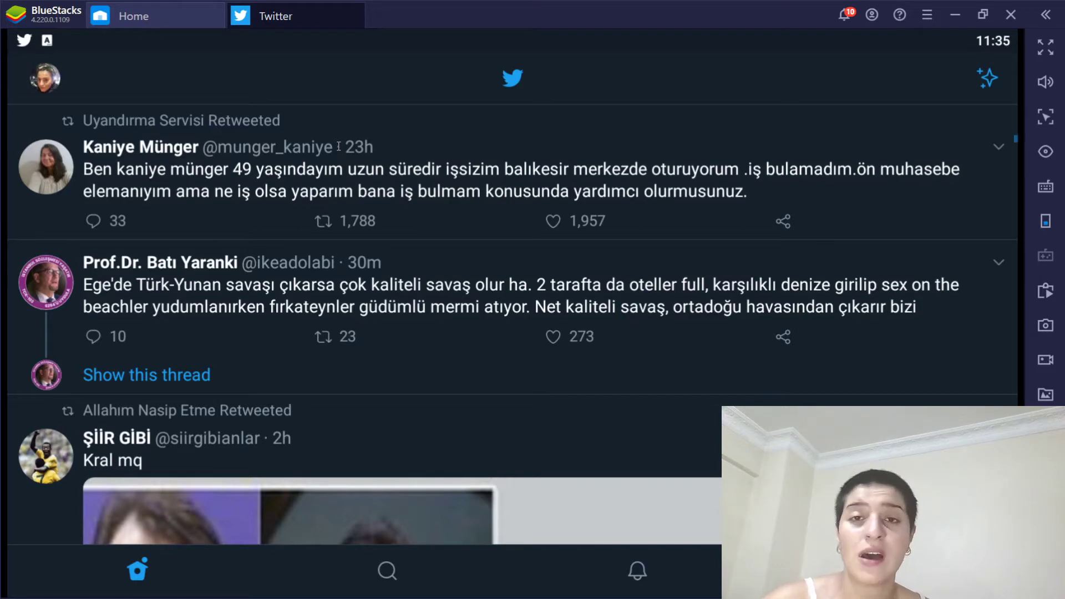
pyautogui.moveTo(605, 69)
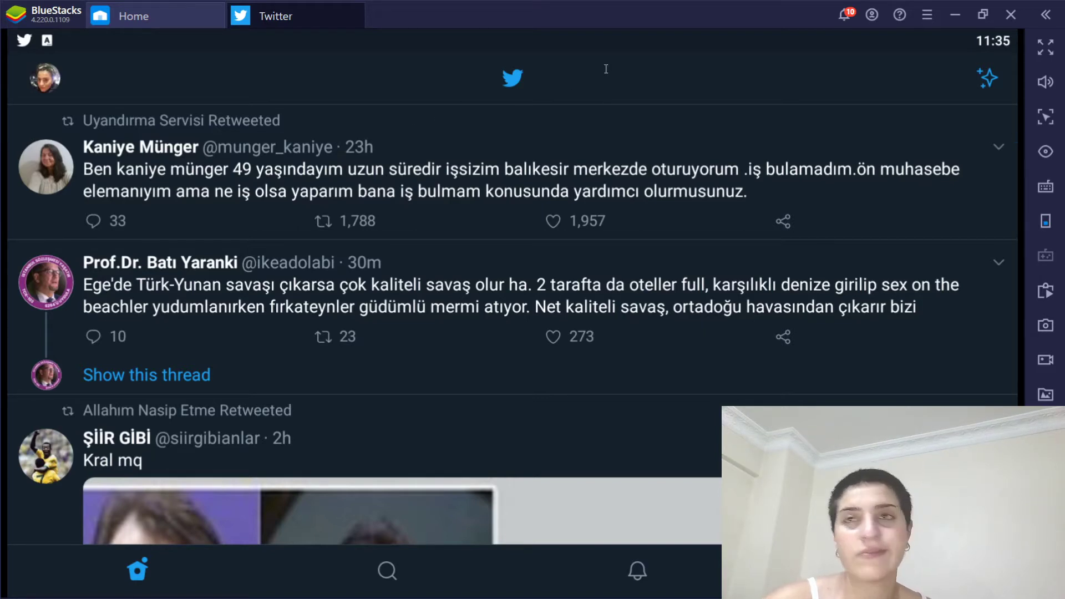
pyautogui.moveTo(612, 5)
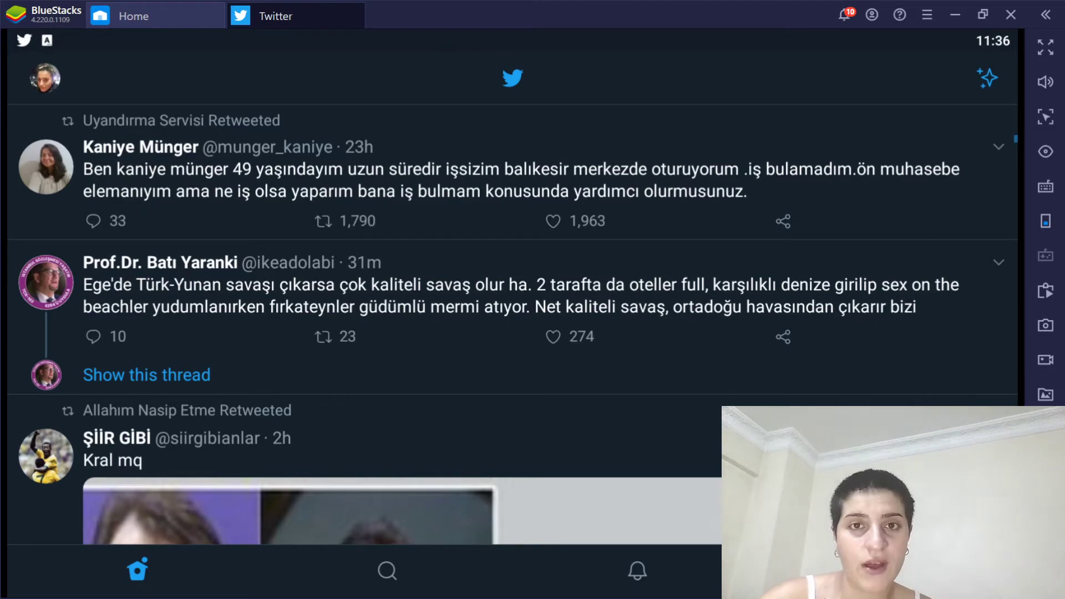
pyautogui.click(44, 77)
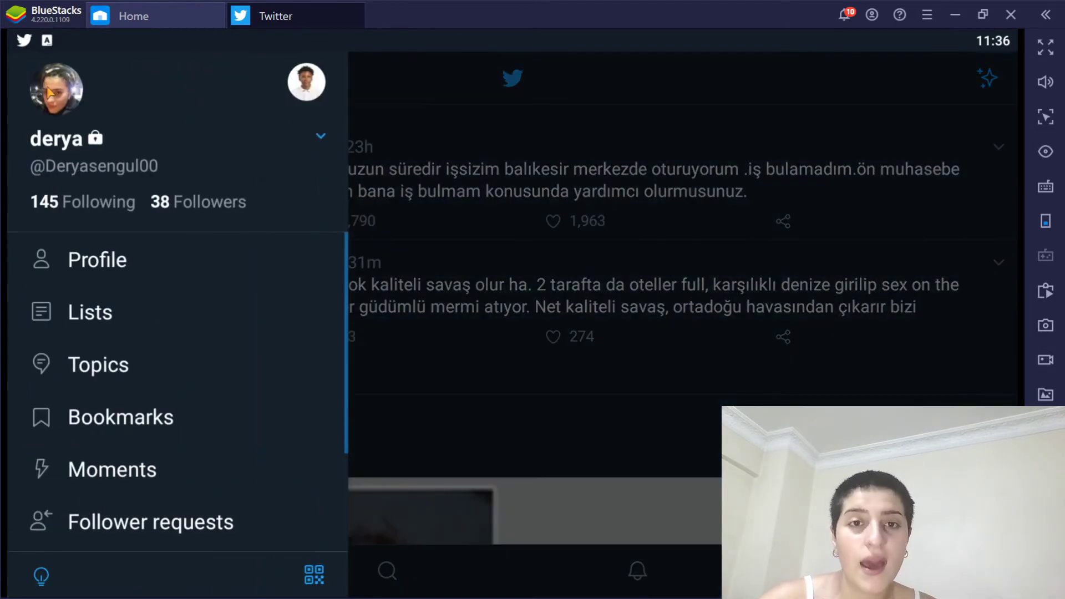
pyautogui.moveTo(153, 478)
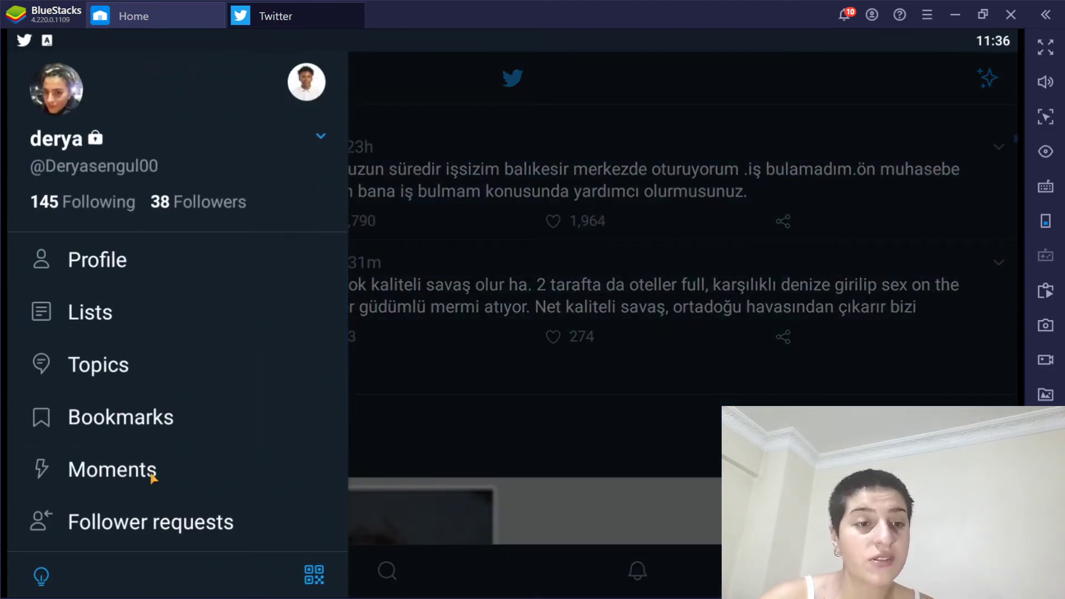
pyautogui.scroll(-3)
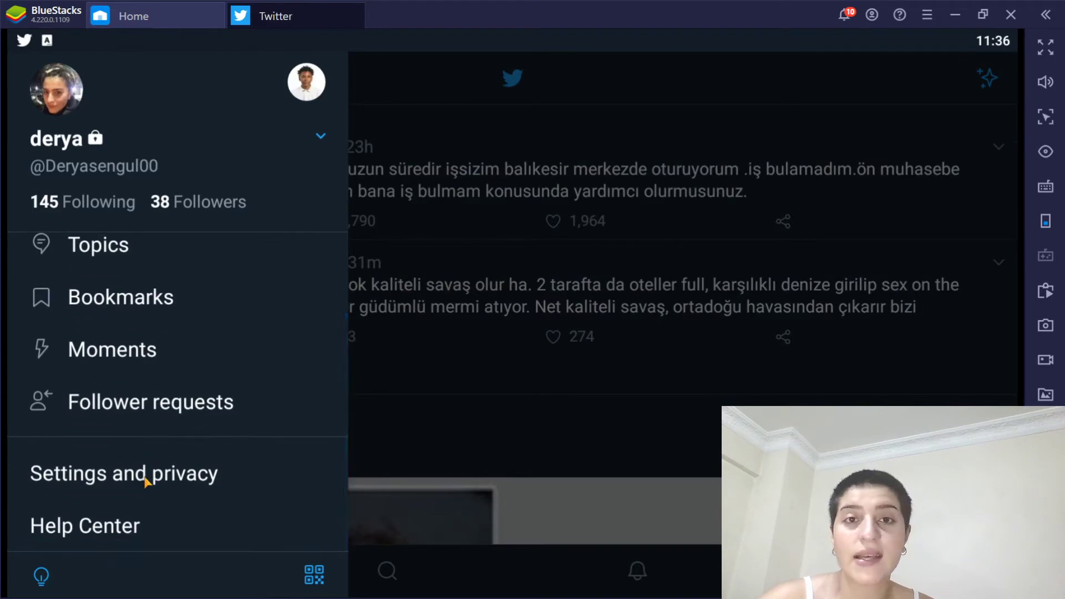
pyautogui.click(123, 473)
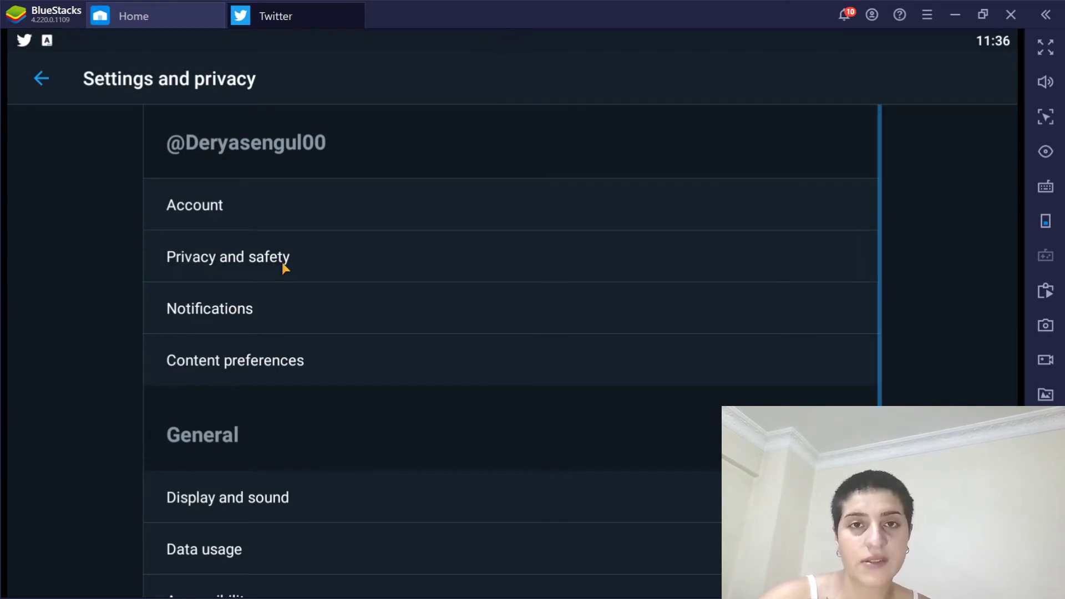
pyautogui.click(228, 257)
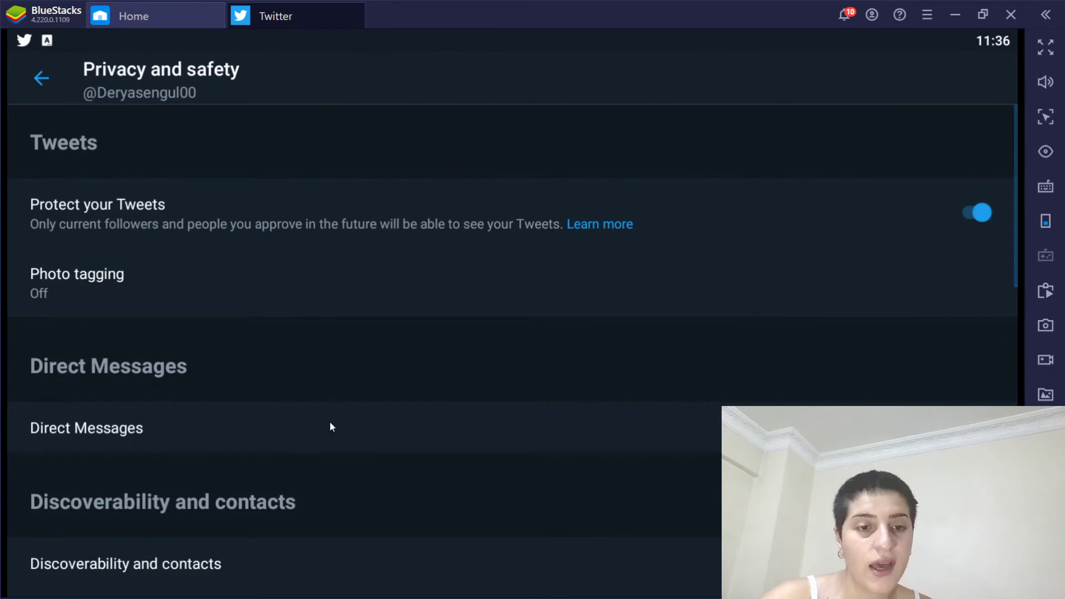
pyautogui.scroll(-3)
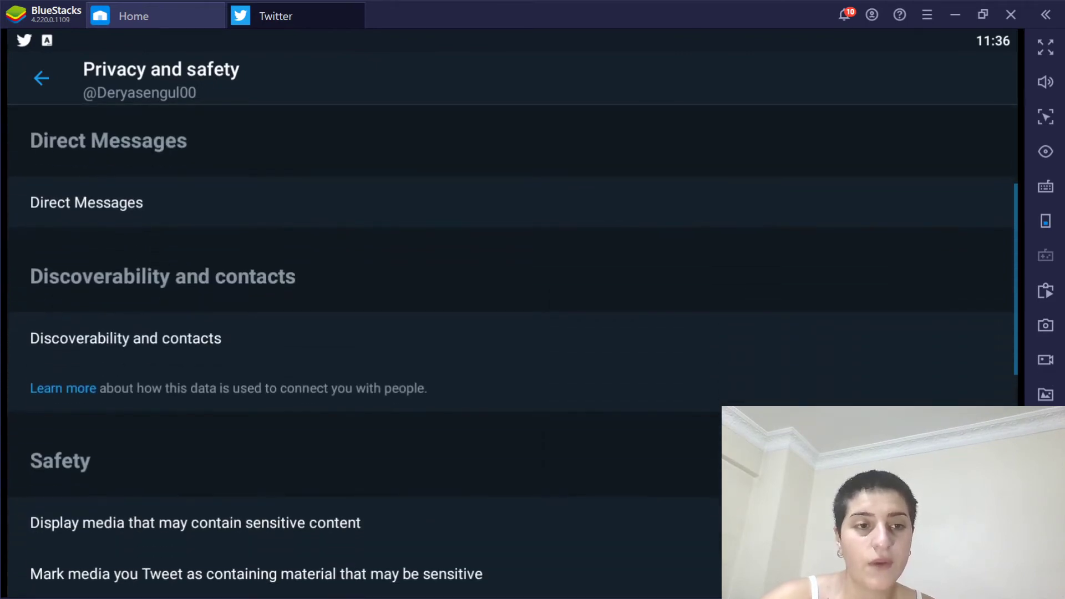
pyautogui.click(86, 202)
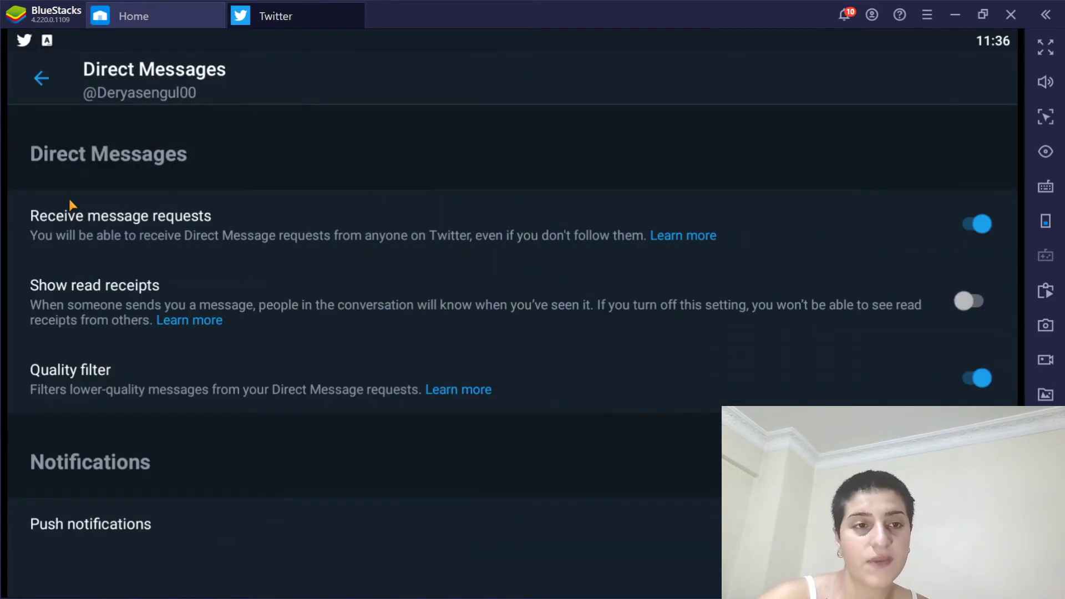
pyautogui.moveTo(643, 207)
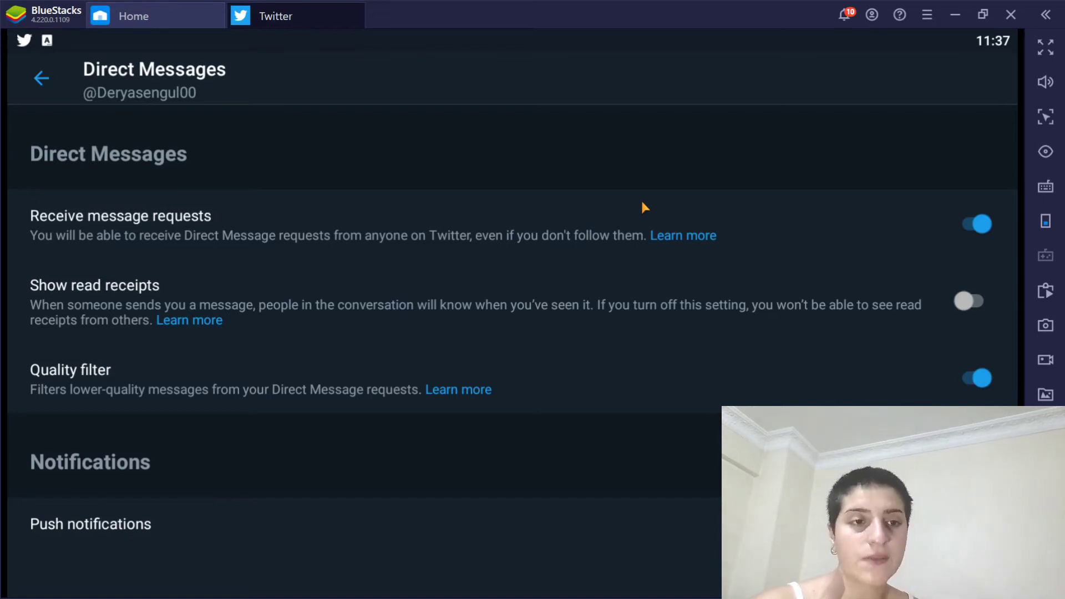
pyautogui.moveTo(939, 253)
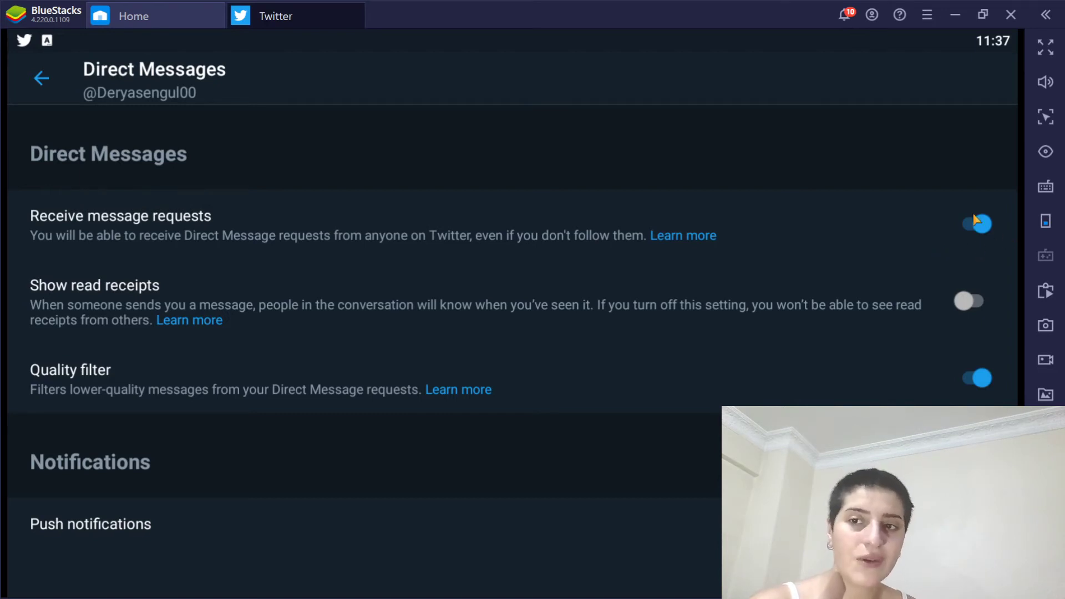
pyautogui.moveTo(980, 229)
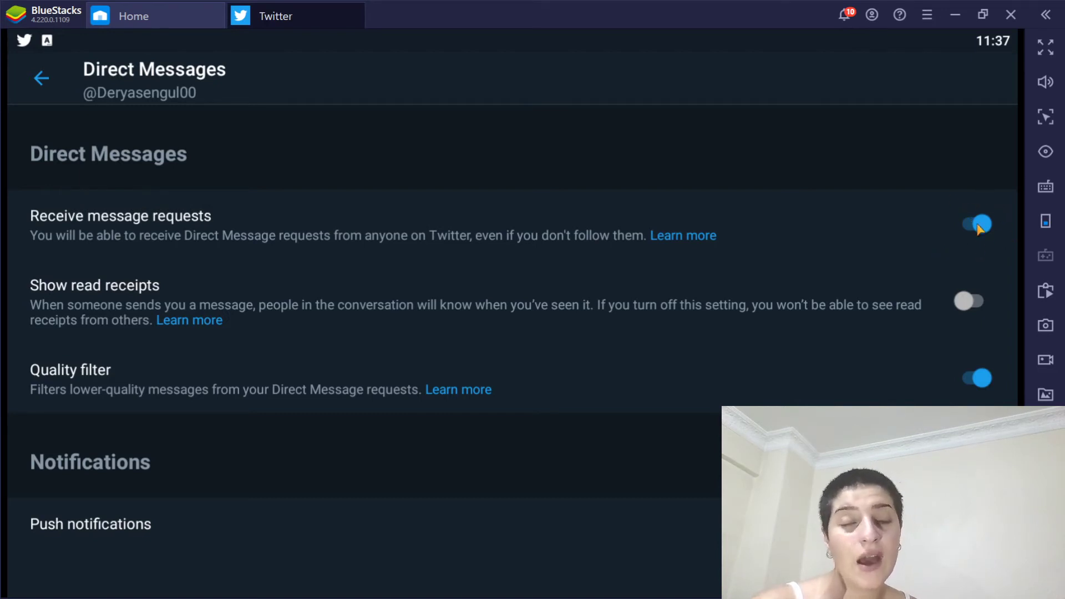
# Switch off Receive message requests, hiding the Quality filter option
pyautogui.click(971, 224)
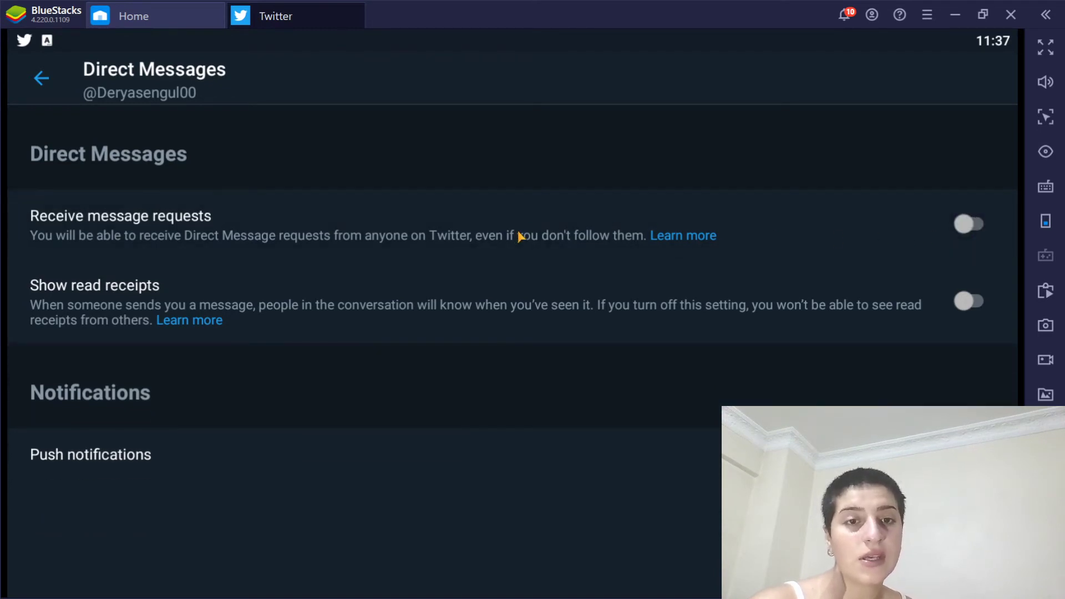
pyautogui.moveTo(323, 244)
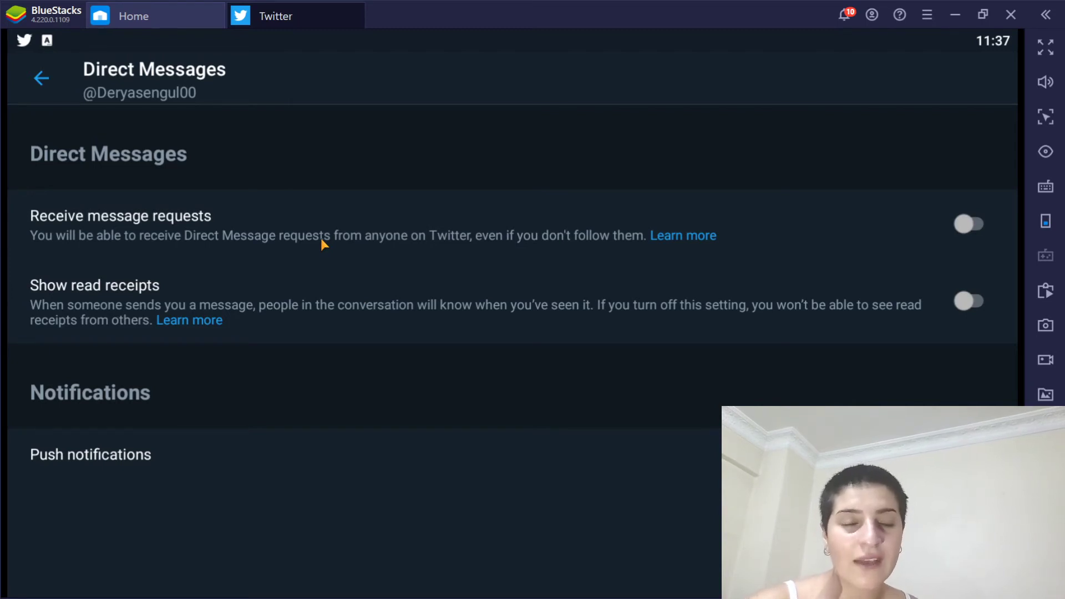
pyautogui.moveTo(408, 261)
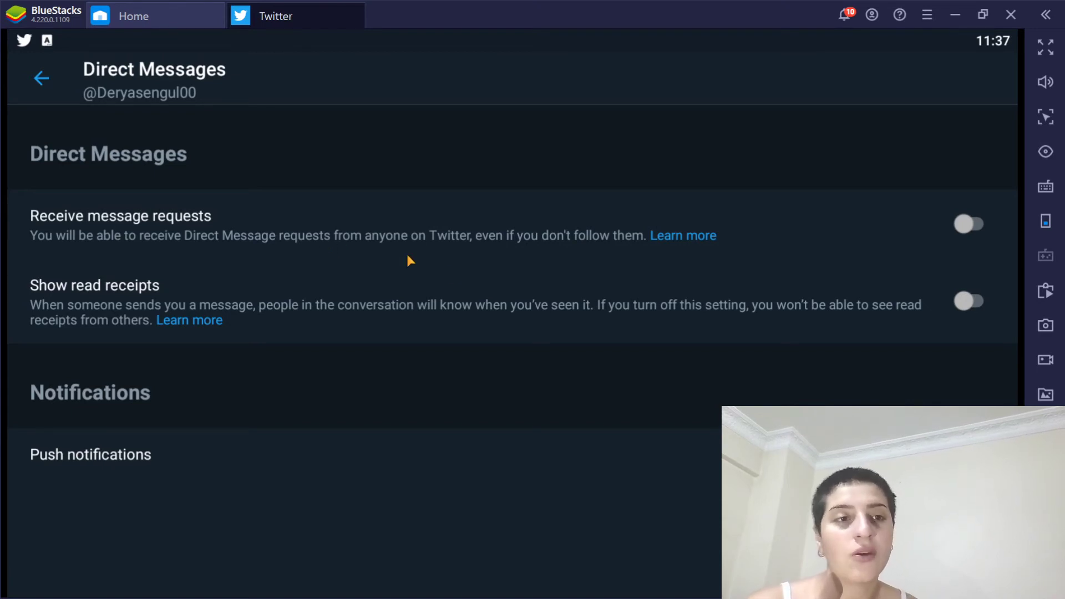
pyautogui.moveTo(960, 229)
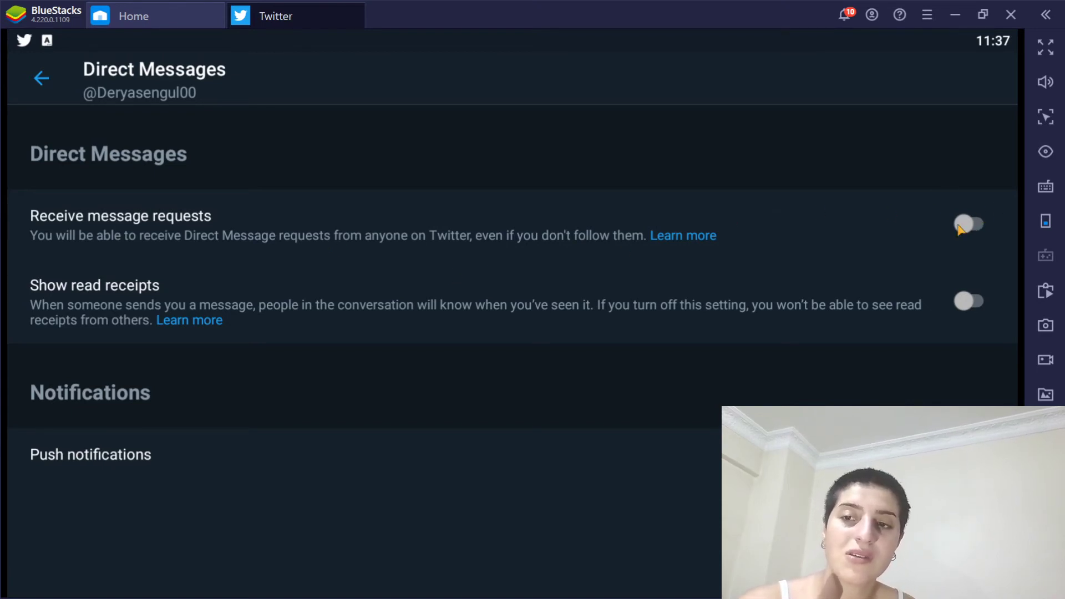
# Toggle Receive message requests on, restoring Quality filter, then off again
pyautogui.click(968, 224)
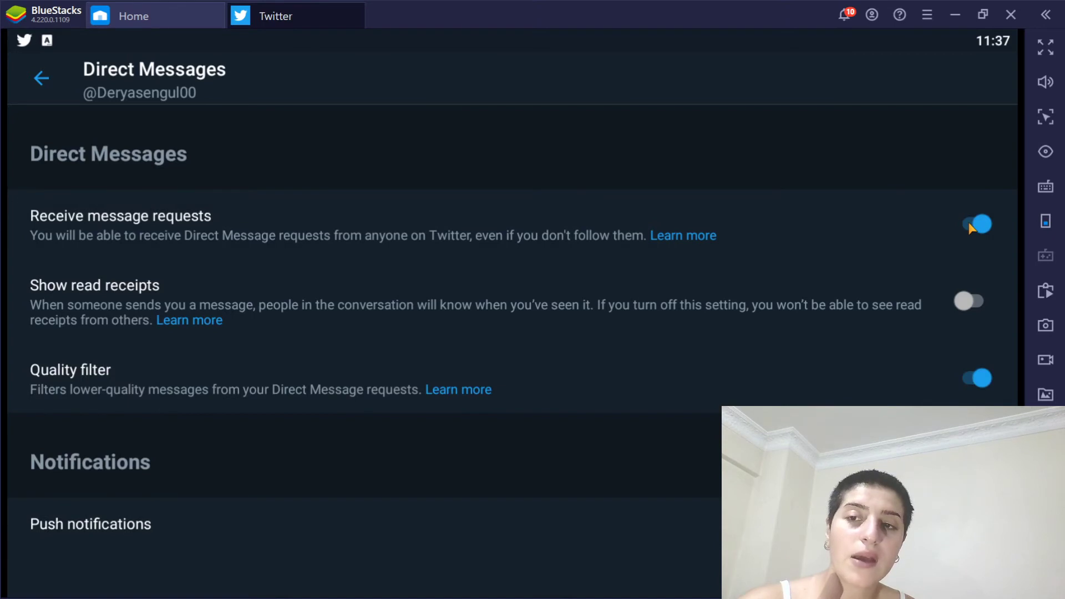
pyautogui.click(975, 224)
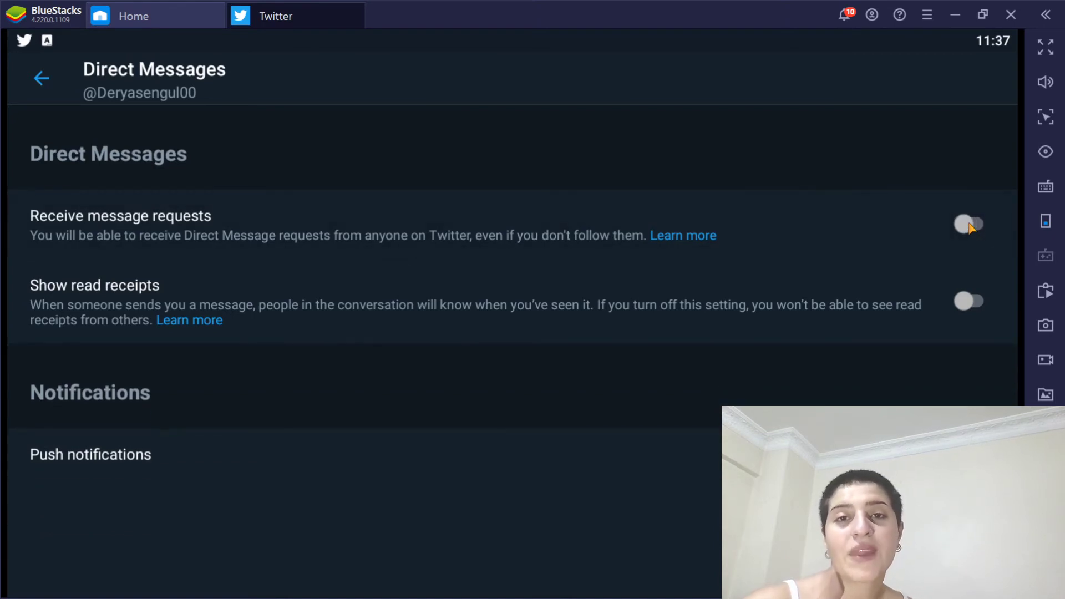